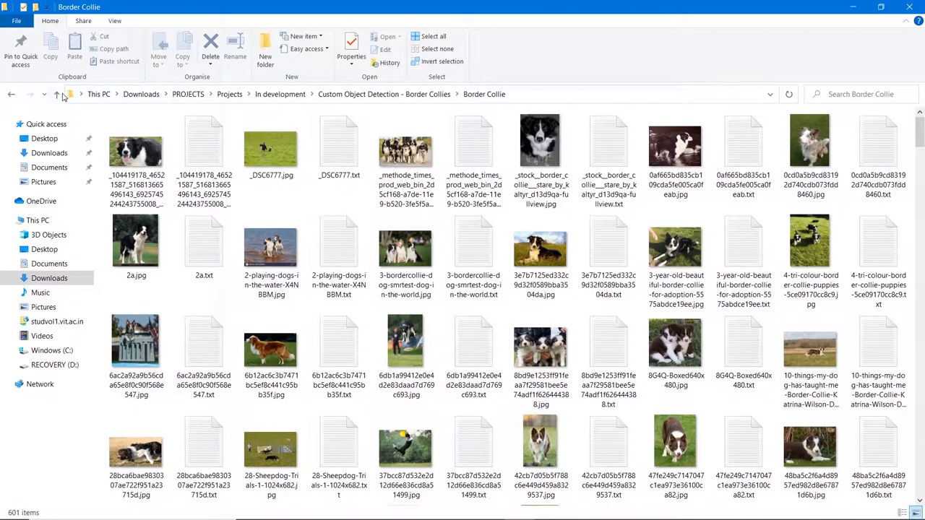
- Return to the Custom Object Detection - Border Collies folder and select BorderCollie.py
left_click(56, 94)
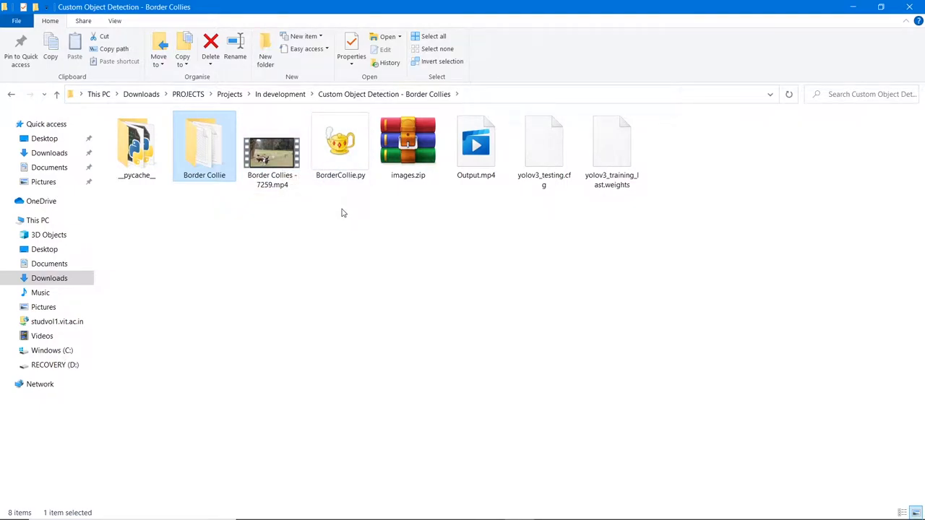
left_click(340, 144)
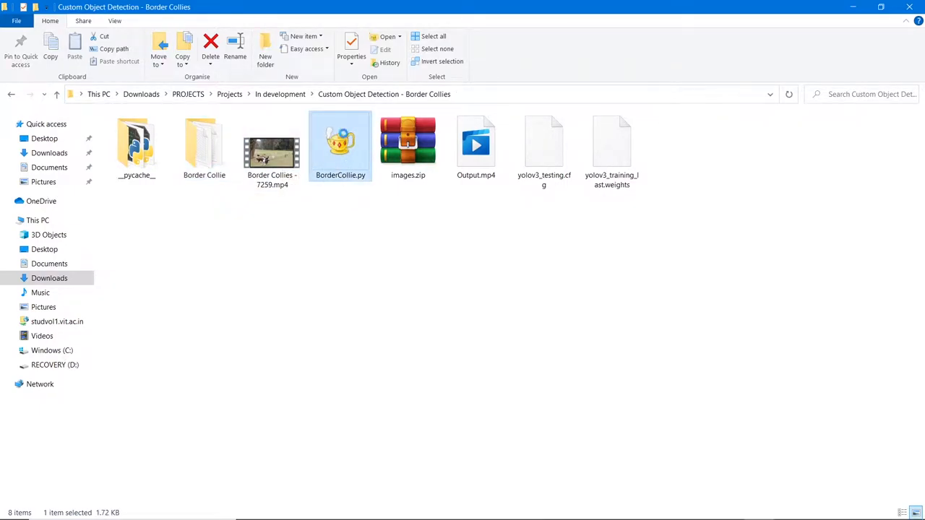
- Launch BorderCollie.py and play the Border Collies clip on Pixabay
double_click(340, 145)
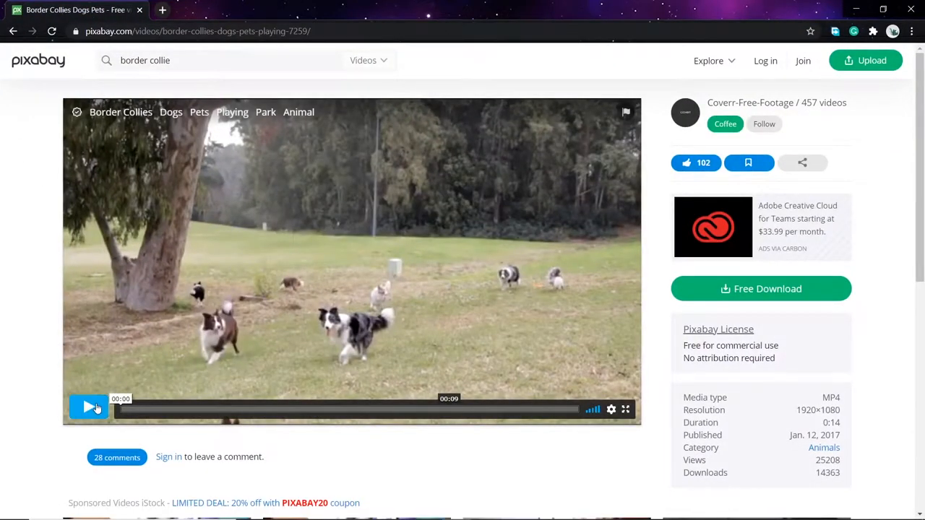
left_click(89, 409)
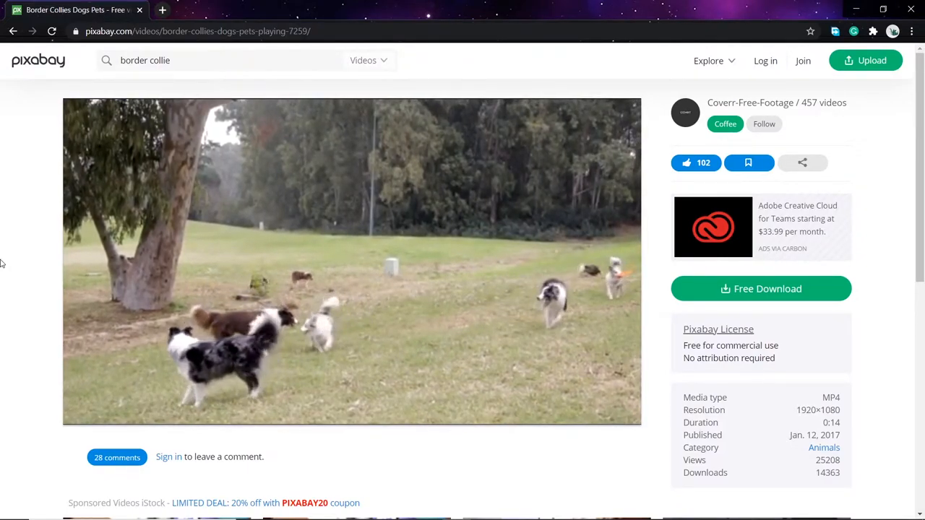
mouse_move(38, 269)
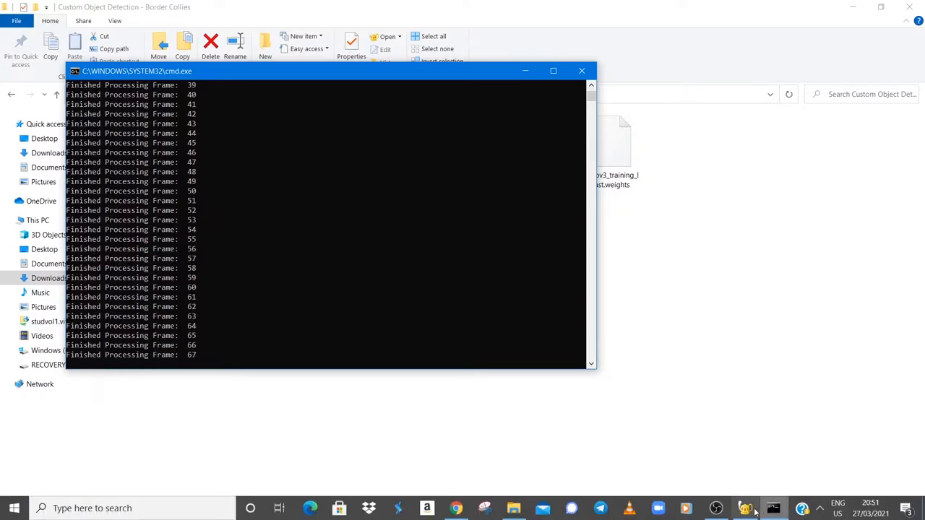
- Watch the command console report each finished frame of the Border Collie video
left_click(774, 508)
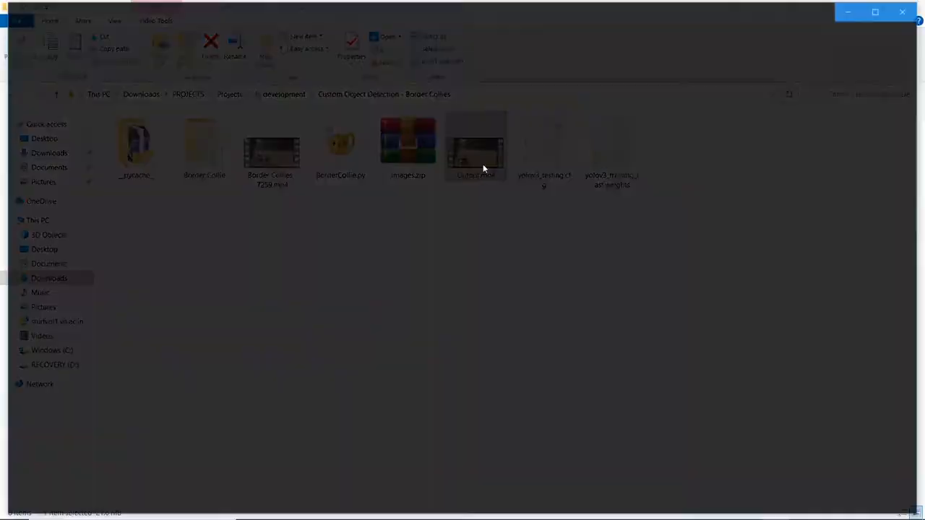
- Play Output.mp4 showing the dogs boxed and labelled 'Border Collie'
double_click(474, 148)
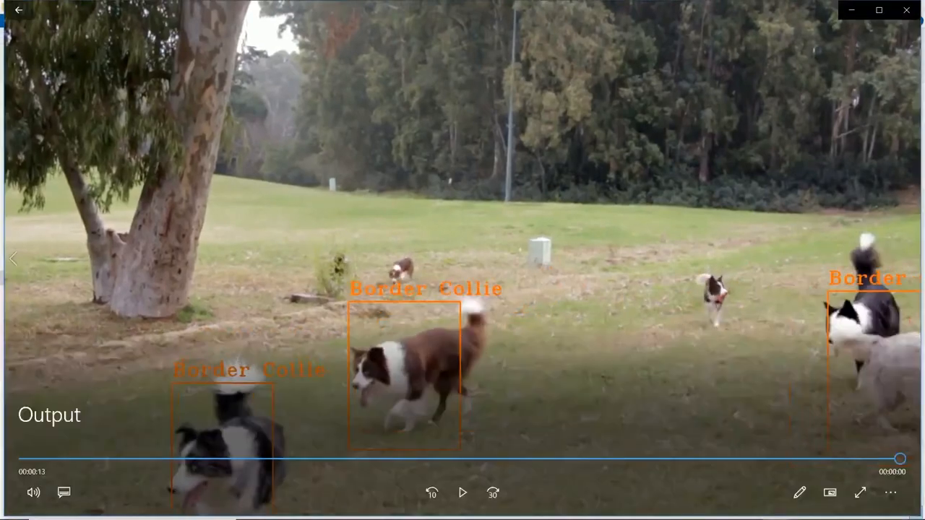